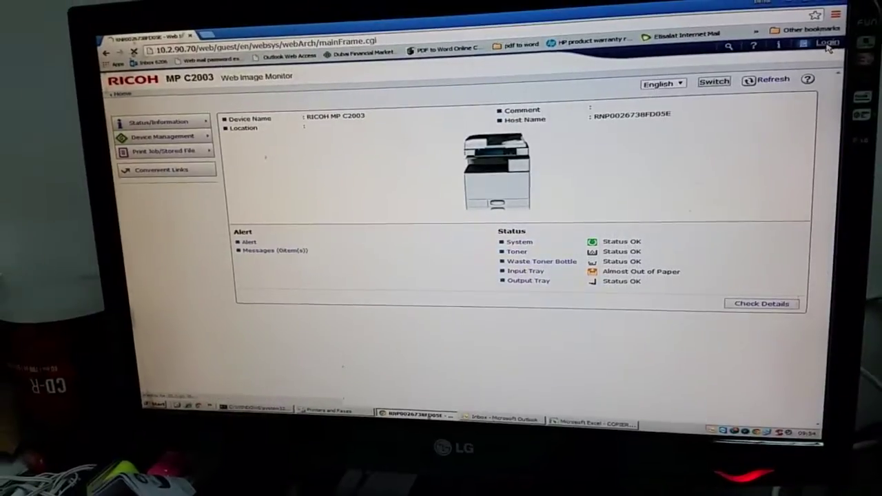
Go to the Web Image Monitor login page
click(833, 43)
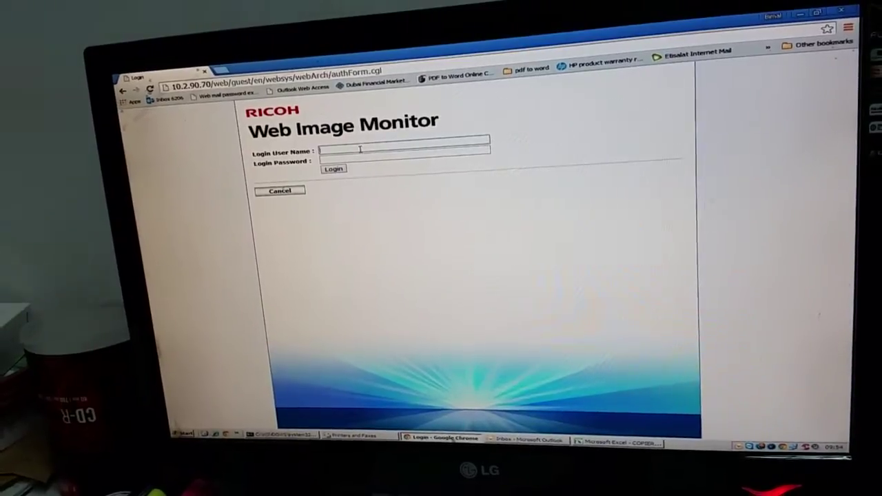
Log in as admin and show the Device Management options
text(admin)
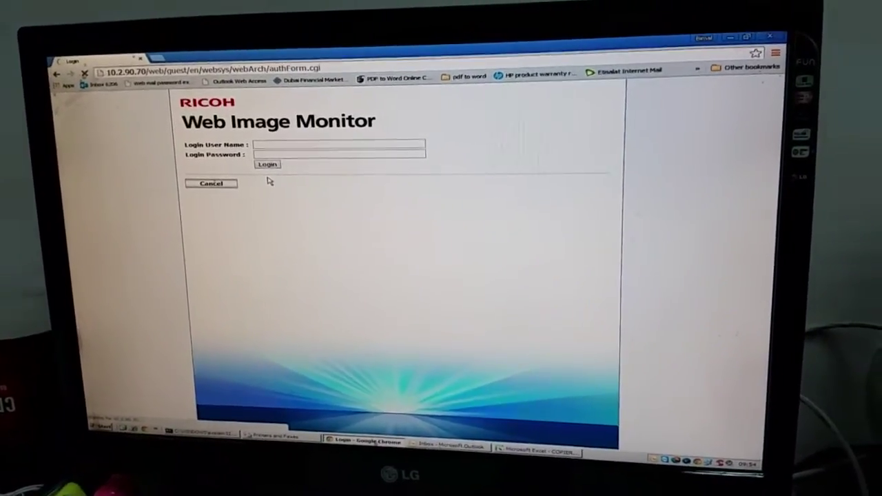
click(268, 164)
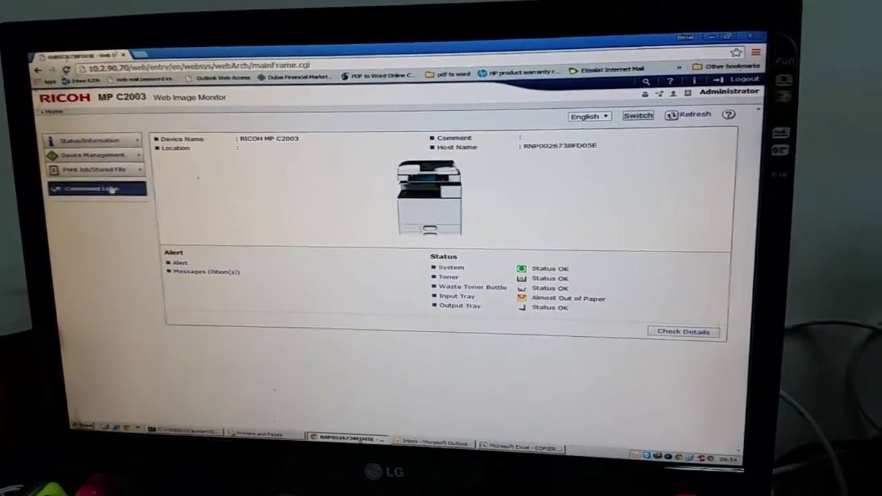
click(93, 154)
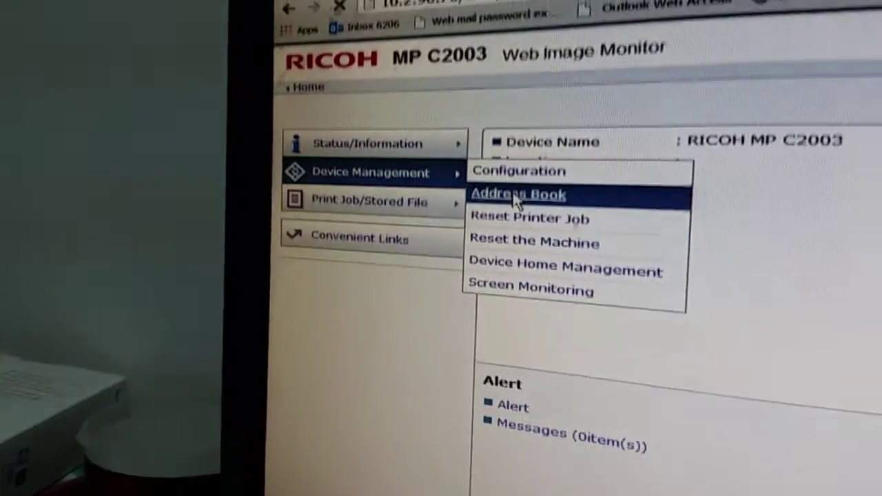
Open the Address Book and start adding a new user entry
click(518, 193)
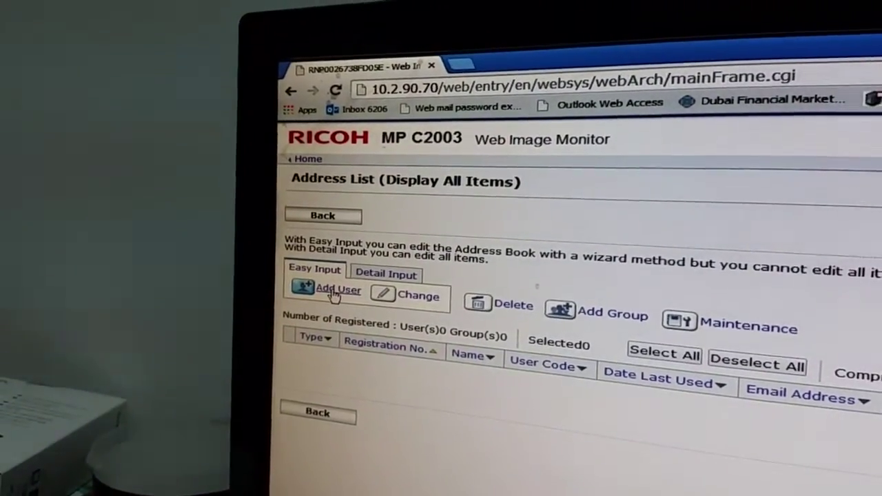
click(334, 291)
text(Bimal)
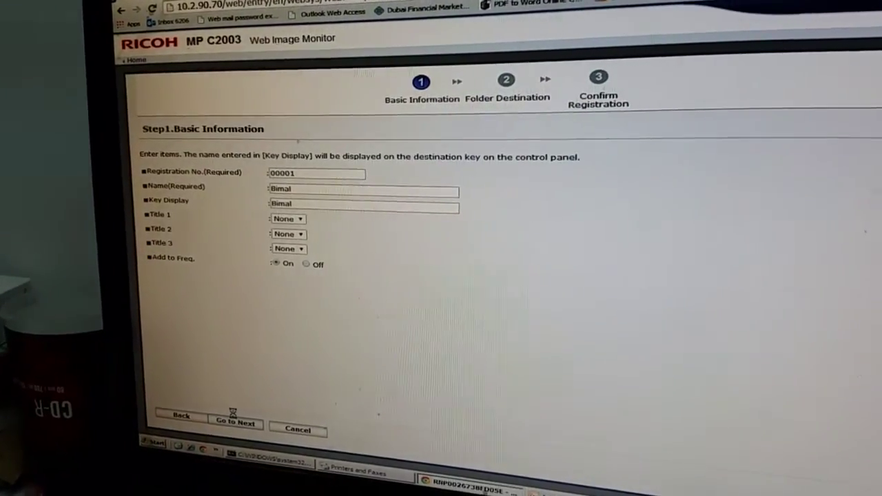
Advance the new user wizard to the folder destination step
click(235, 424)
text(\\)
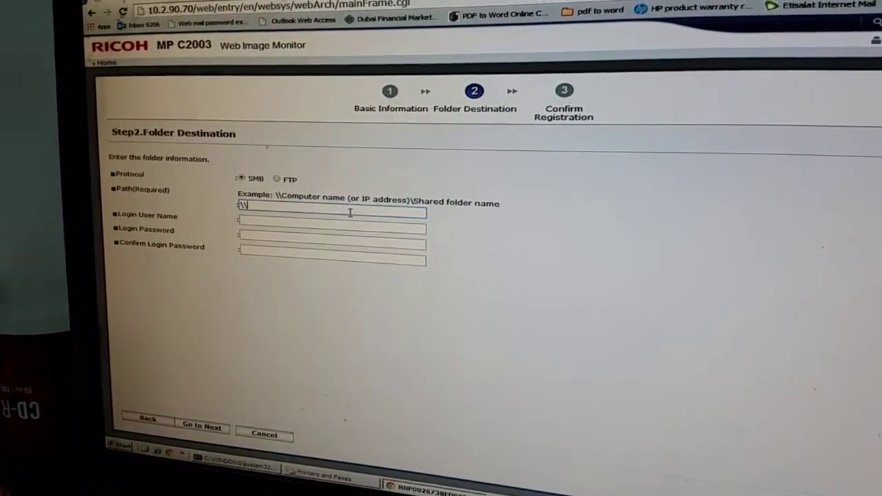
Open the Windows Start menu over the folder destination step
click(123, 448)
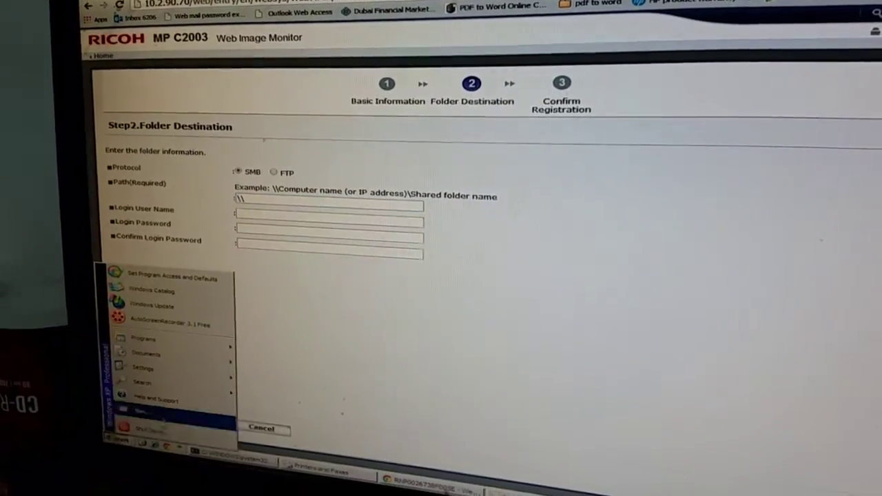